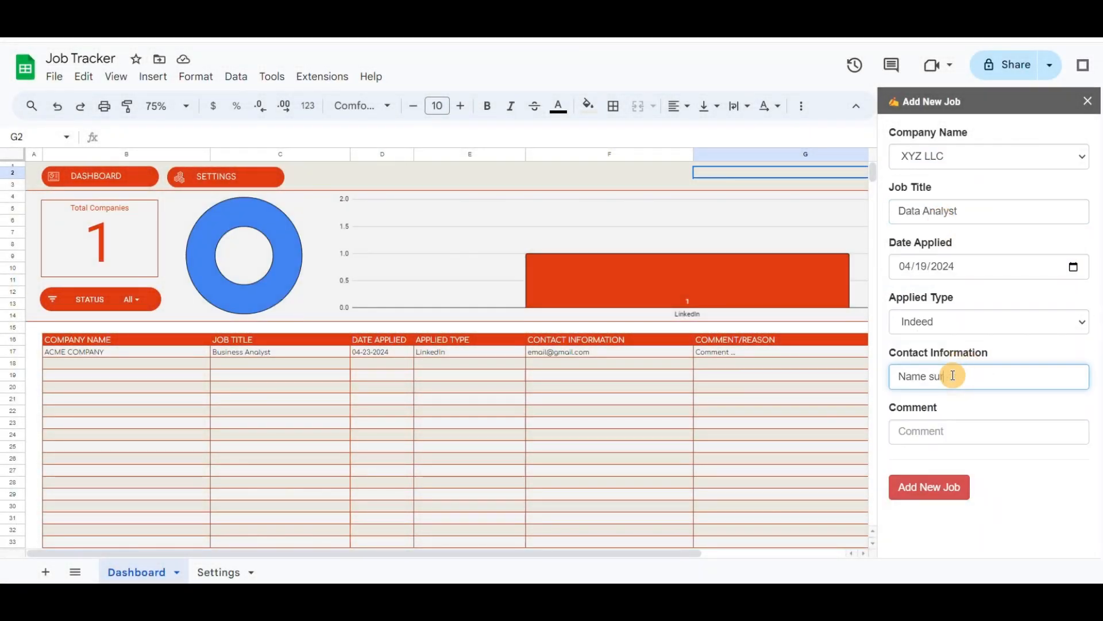
# Go to the Settings sheet and select the first empty cell under the company names.
pyautogui.click(928, 486)
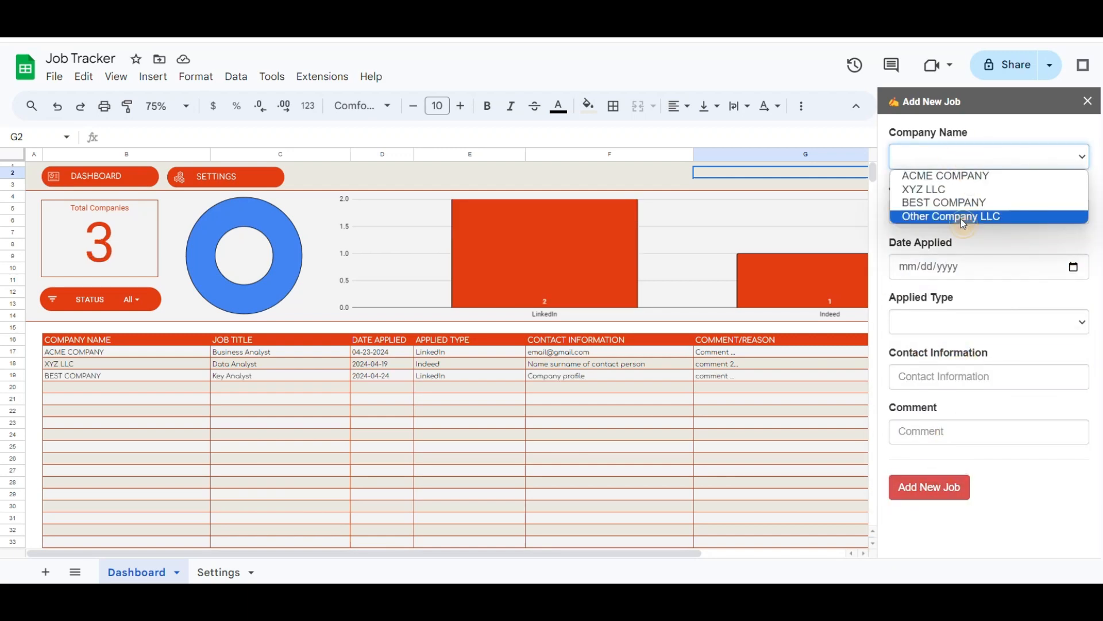
pyautogui.click(928, 486)
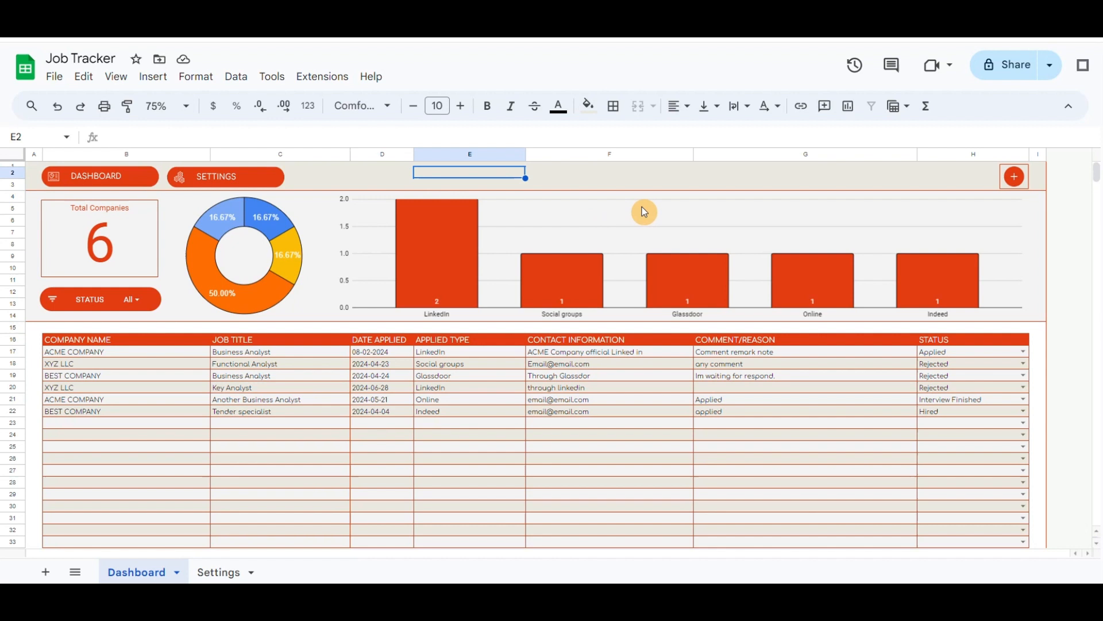
pyautogui.moveTo(632, 180)
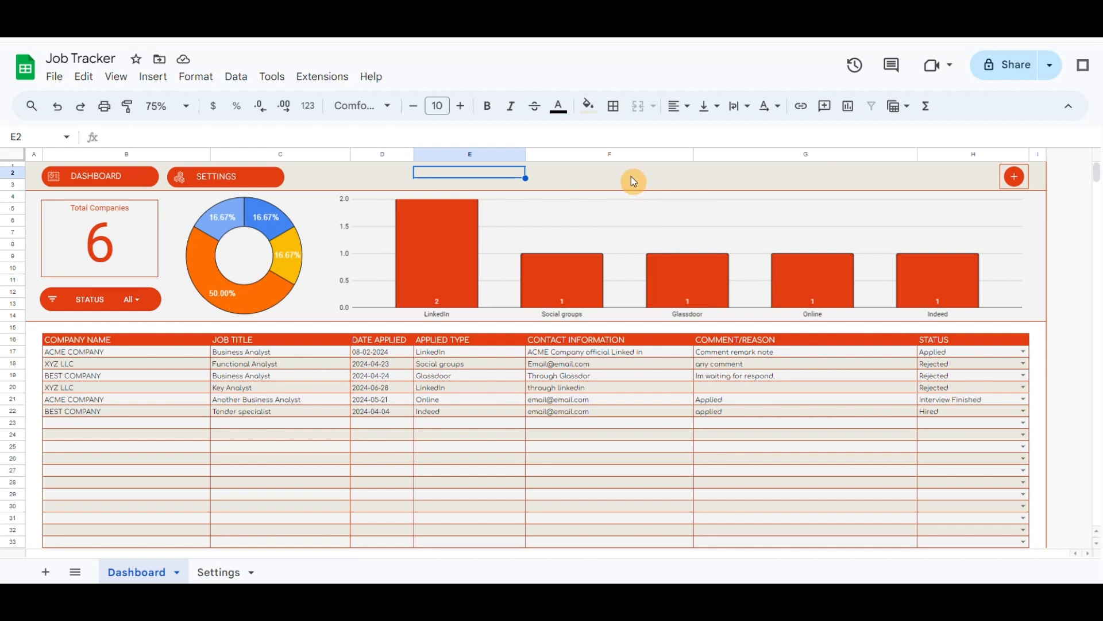
pyautogui.moveTo(636, 184)
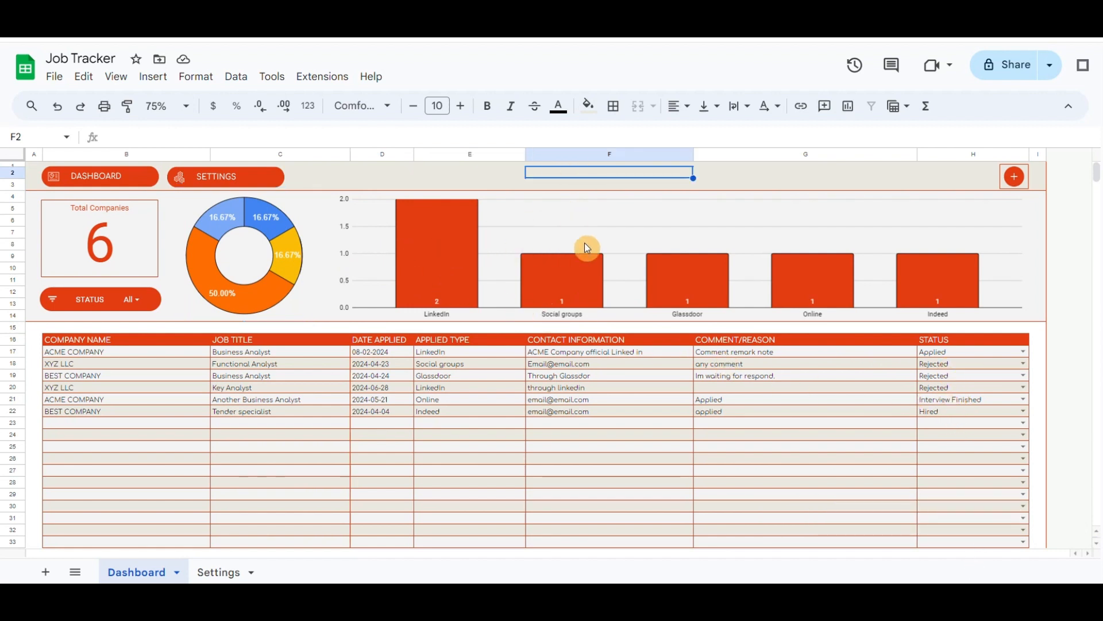
pyautogui.moveTo(402, 269)
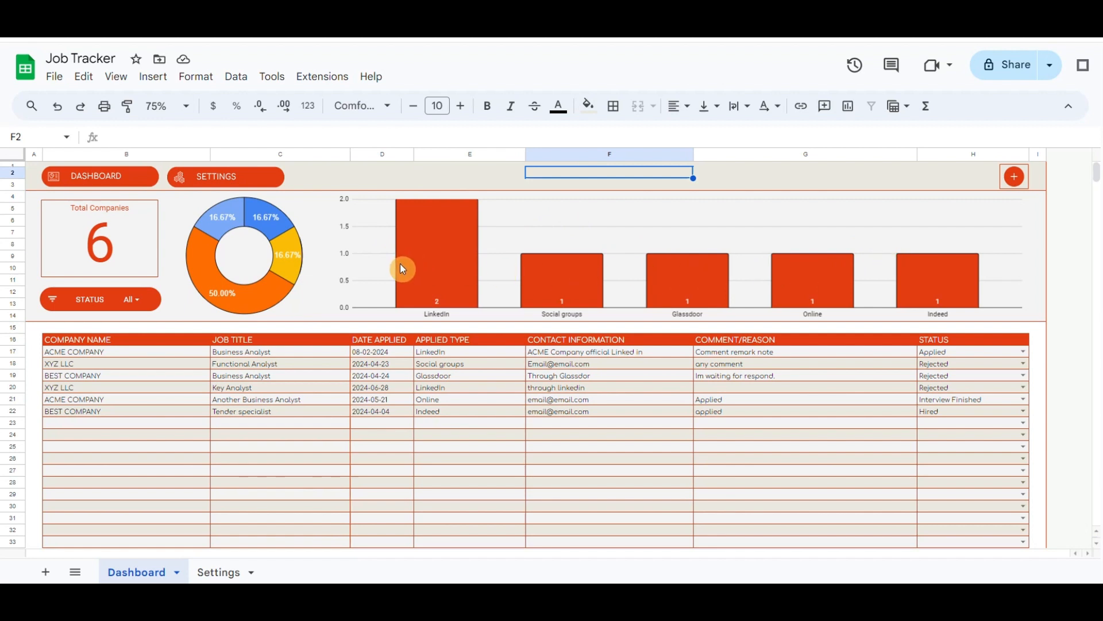
pyautogui.moveTo(463, 345)
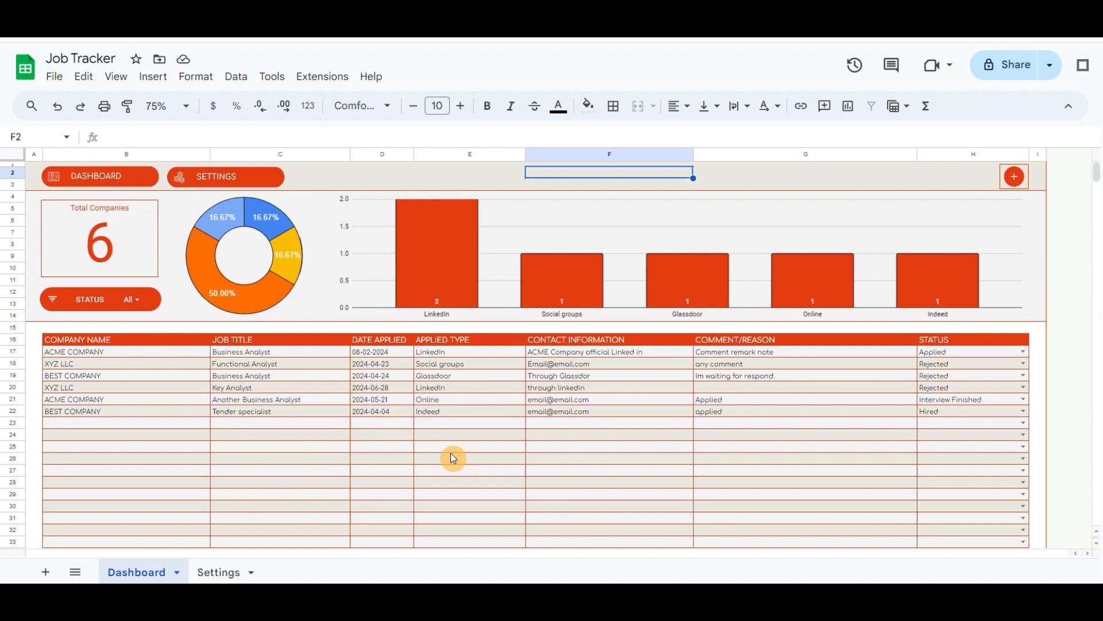
pyautogui.moveTo(280, 489)
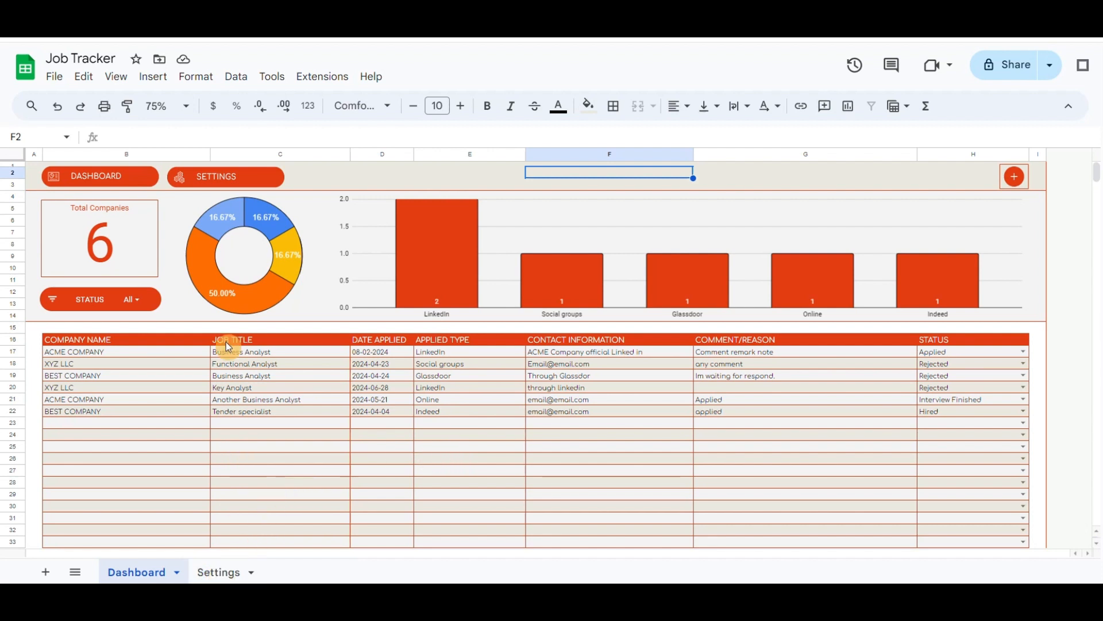
pyautogui.click(225, 176)
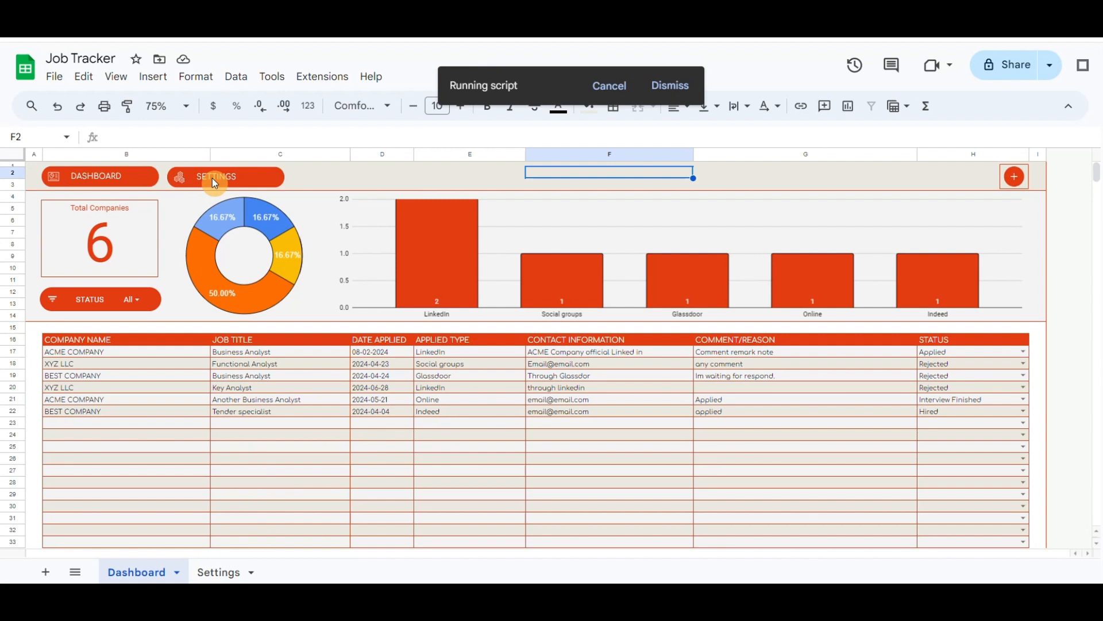
pyautogui.click(225, 176)
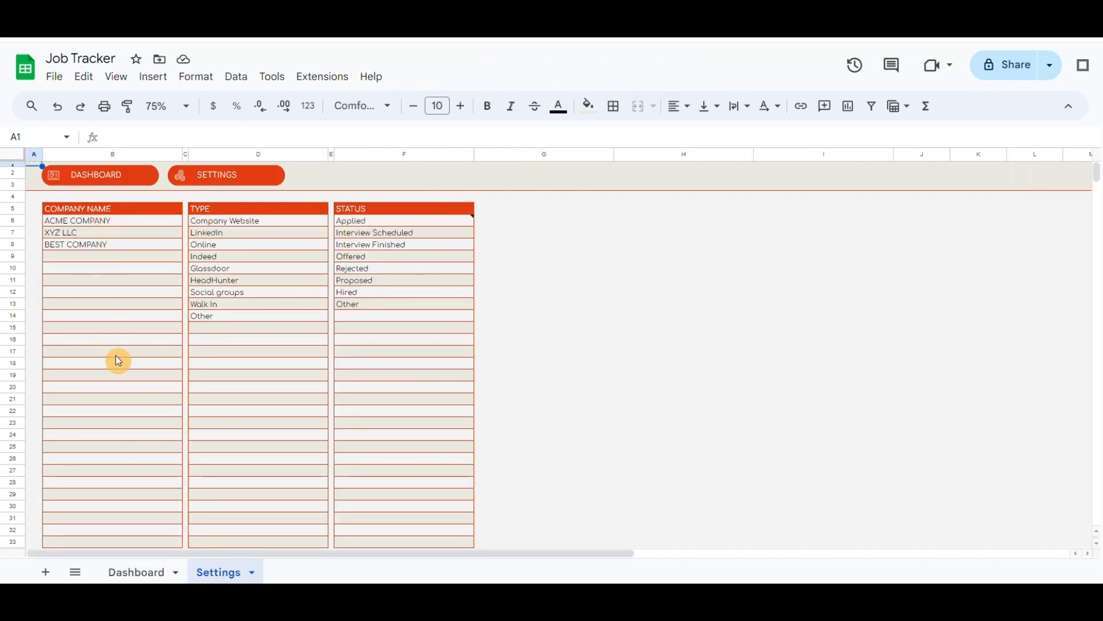
pyautogui.moveTo(119, 434)
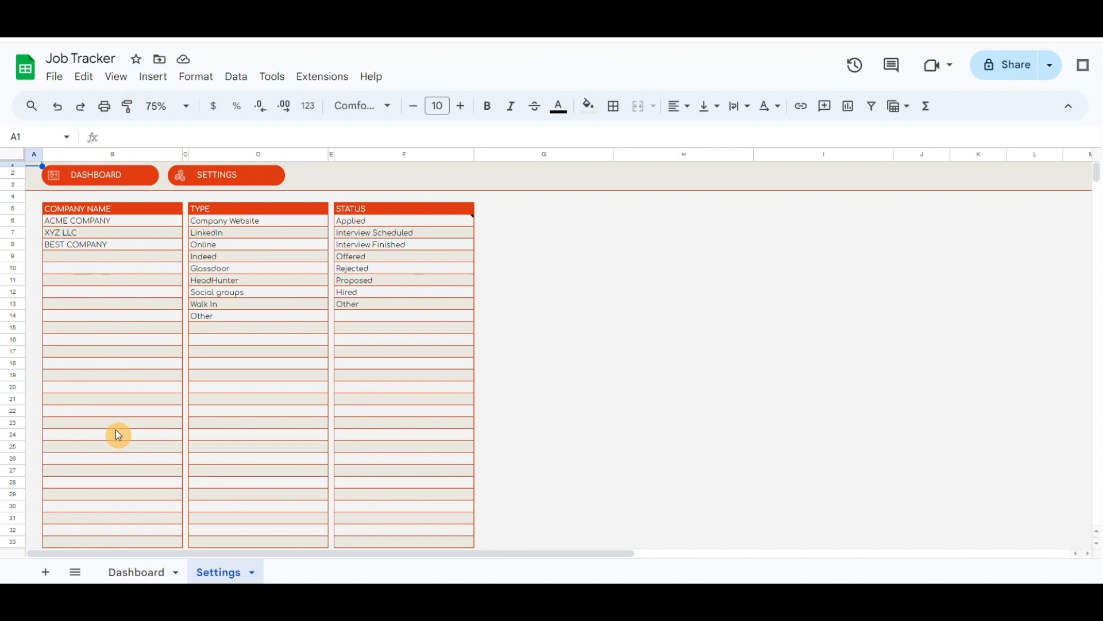
pyautogui.moveTo(224, 212)
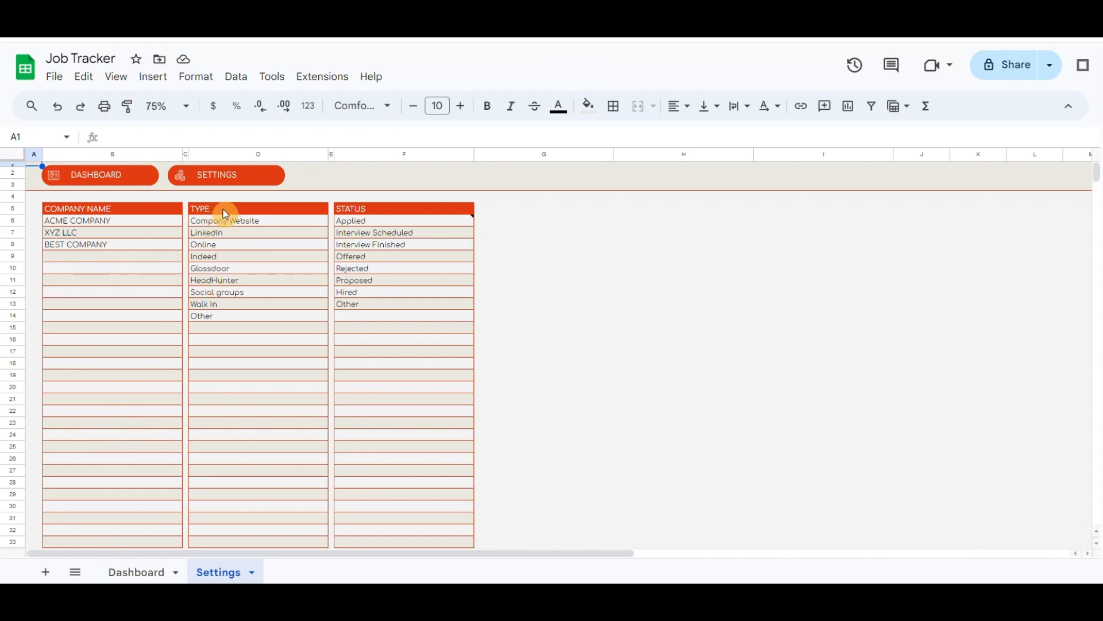
pyautogui.moveTo(233, 289)
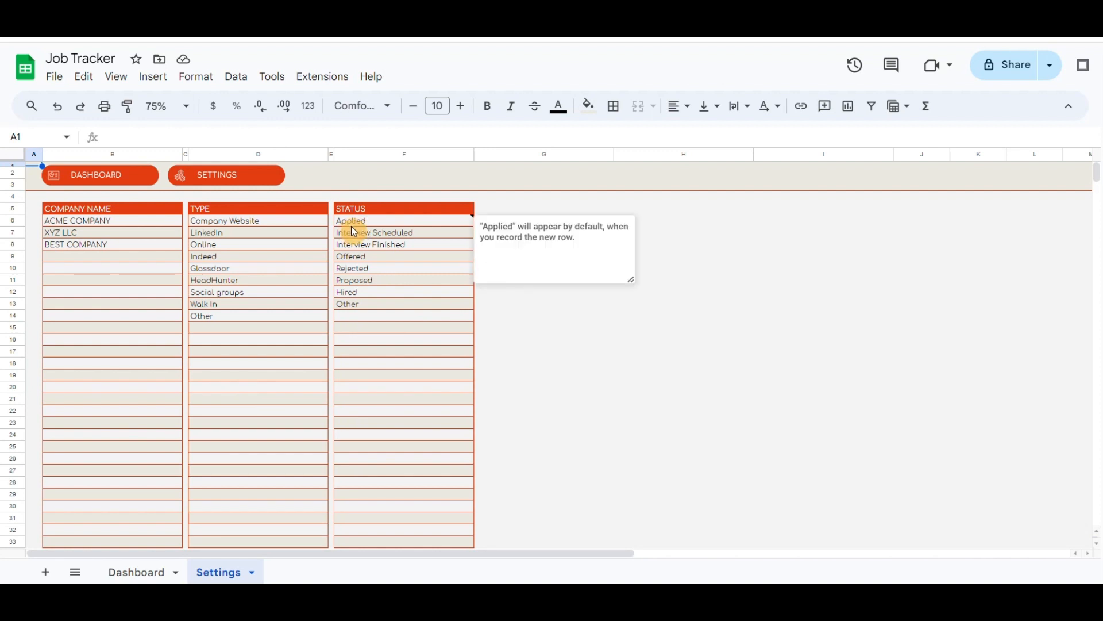
pyautogui.click(403, 255)
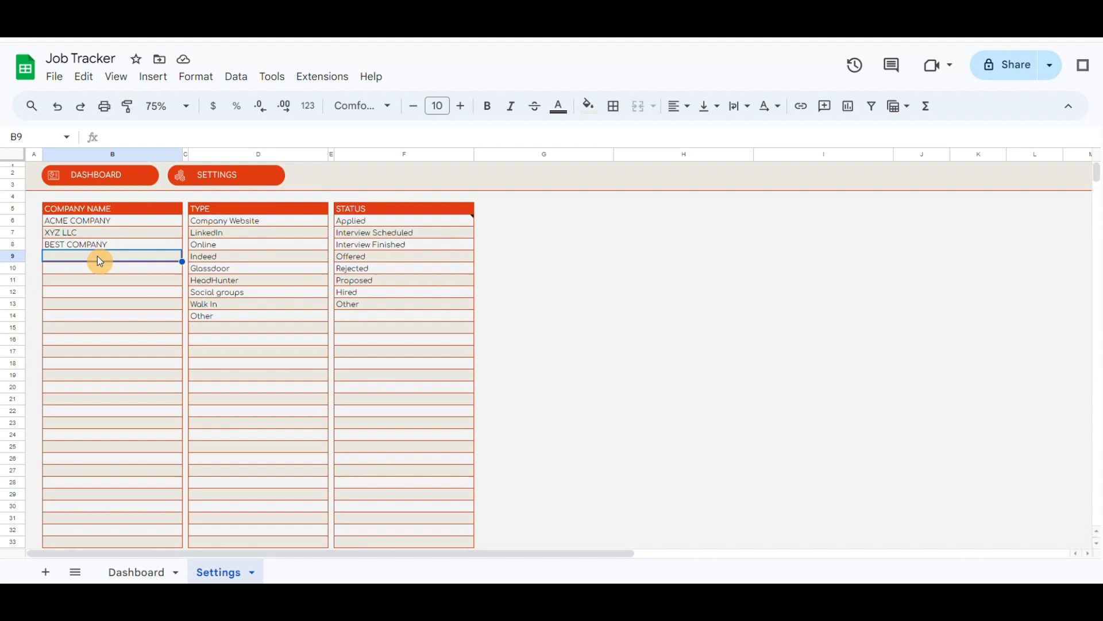
# Enter Other Company LLC into the company list and return to the Dashboard sheet.
pyautogui.write('Other Compan')
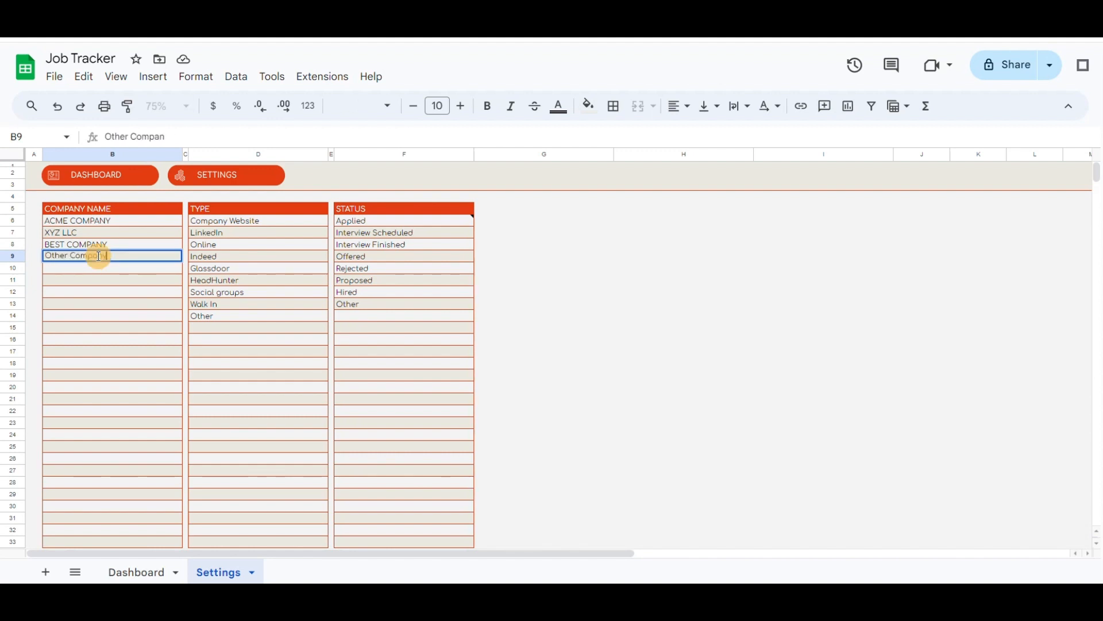
pyautogui.press('Enter')
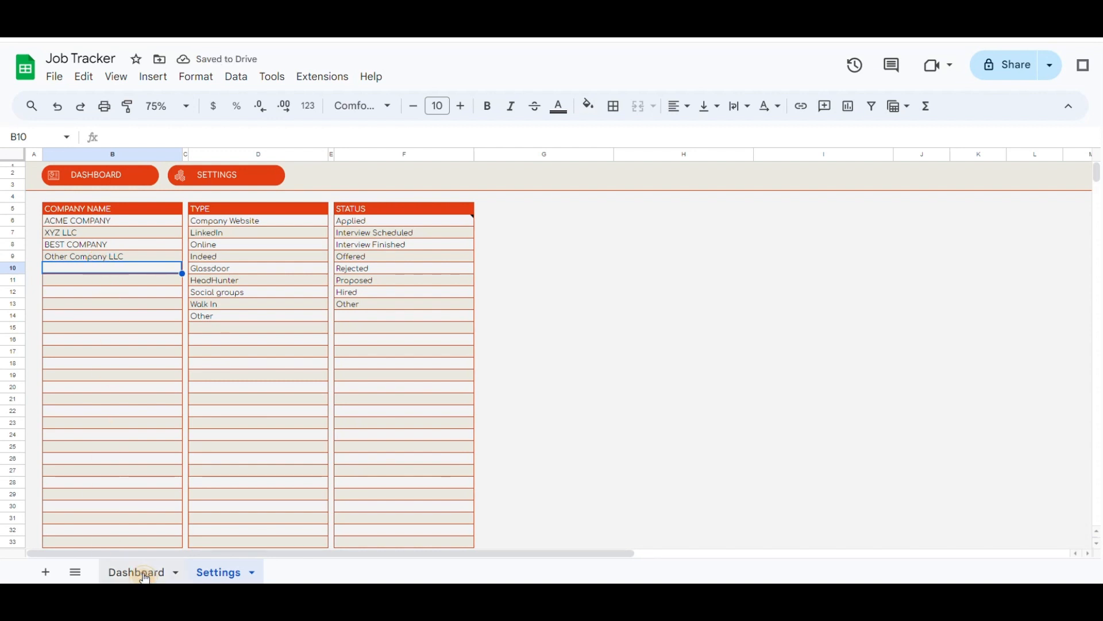
pyautogui.click(135, 571)
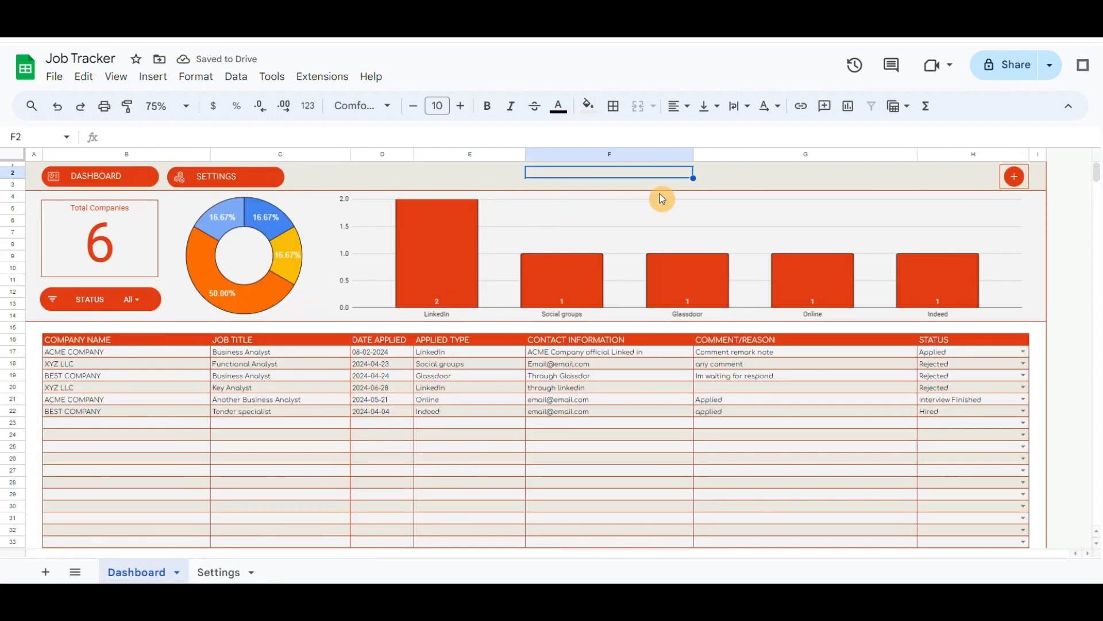
# In the Add New Job form, choose Other Company LLC and enter the title Business Analyst.
pyautogui.click(1014, 175)
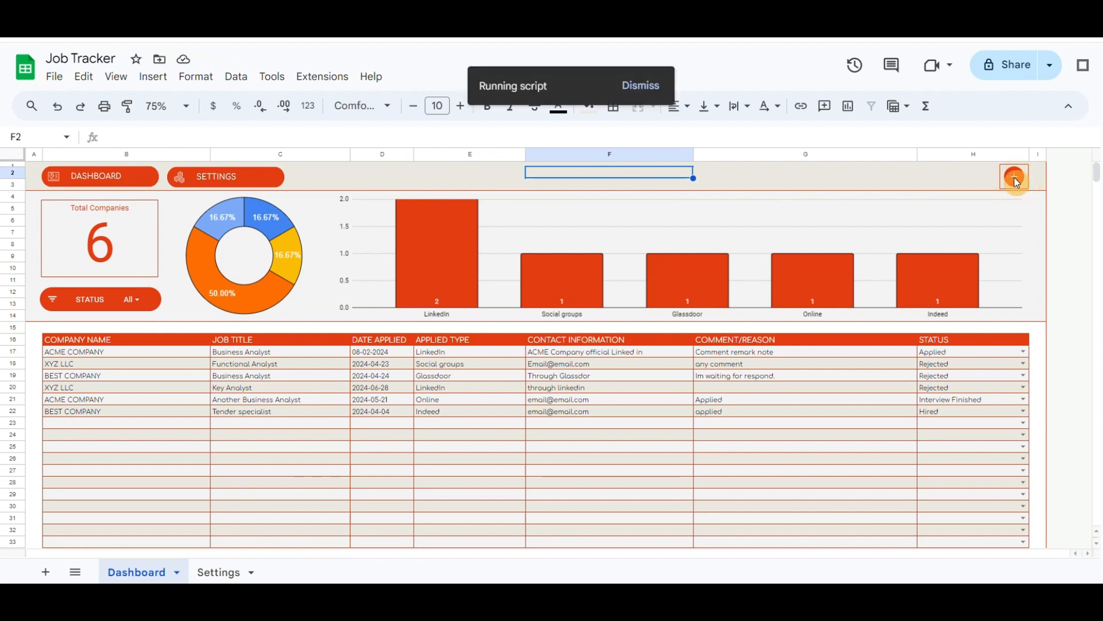
pyautogui.click(1014, 177)
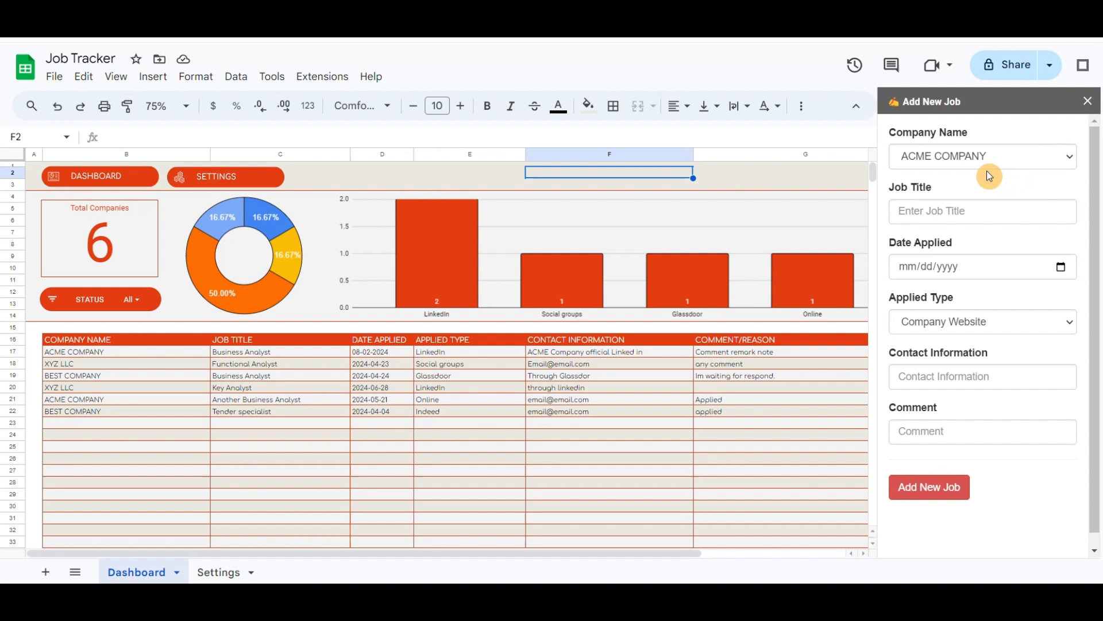
pyautogui.click(981, 155)
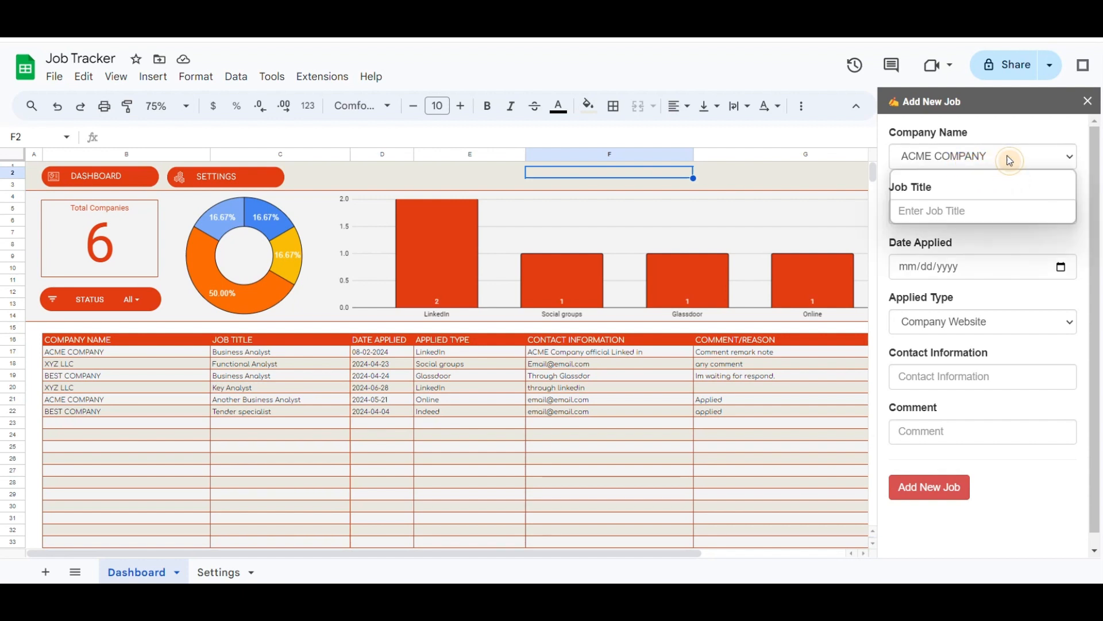
pyautogui.click(981, 155)
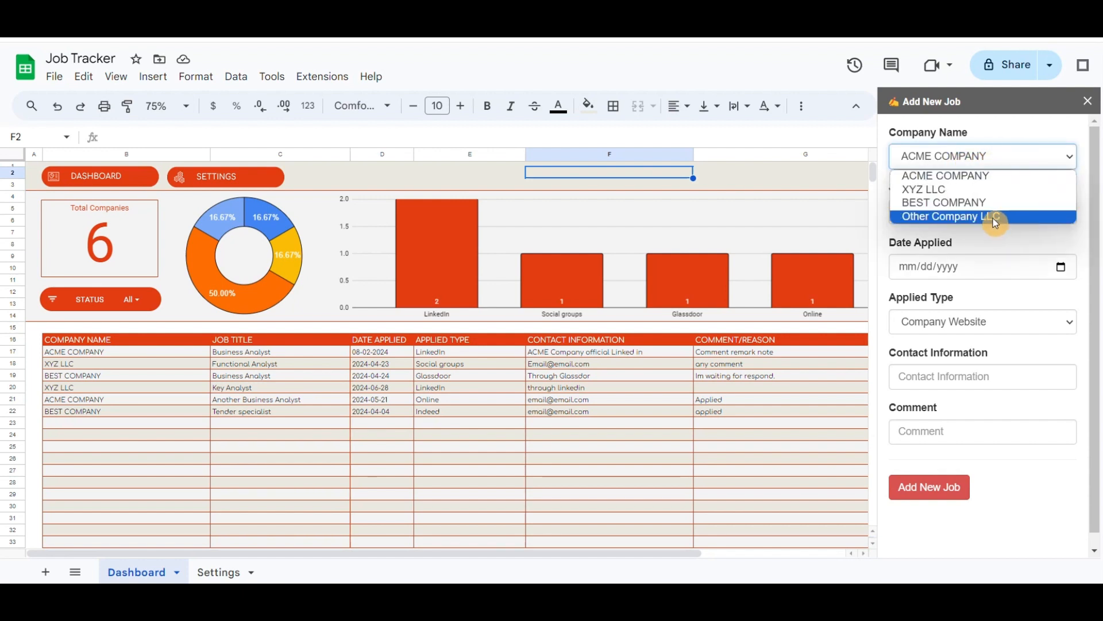
pyautogui.click(950, 216)
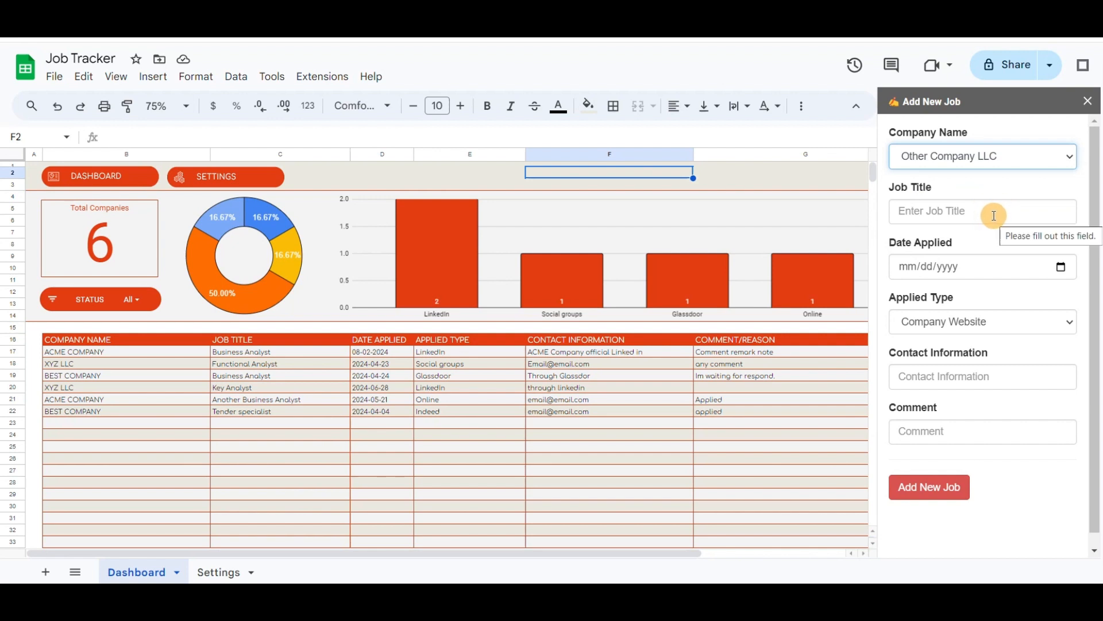
pyautogui.moveTo(932, 196)
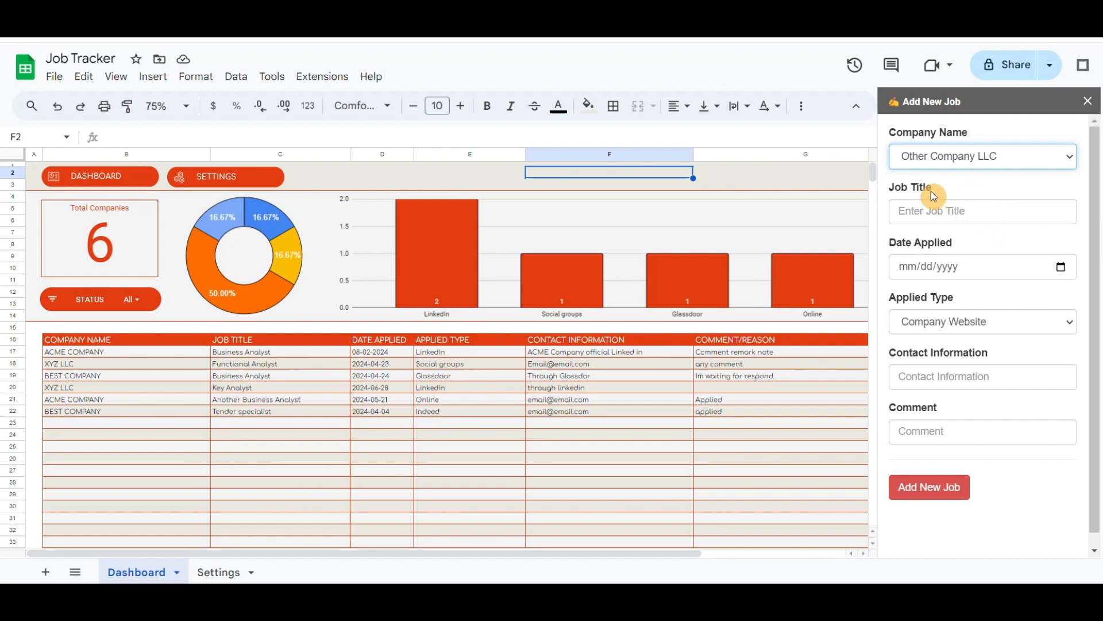
pyautogui.click(981, 211)
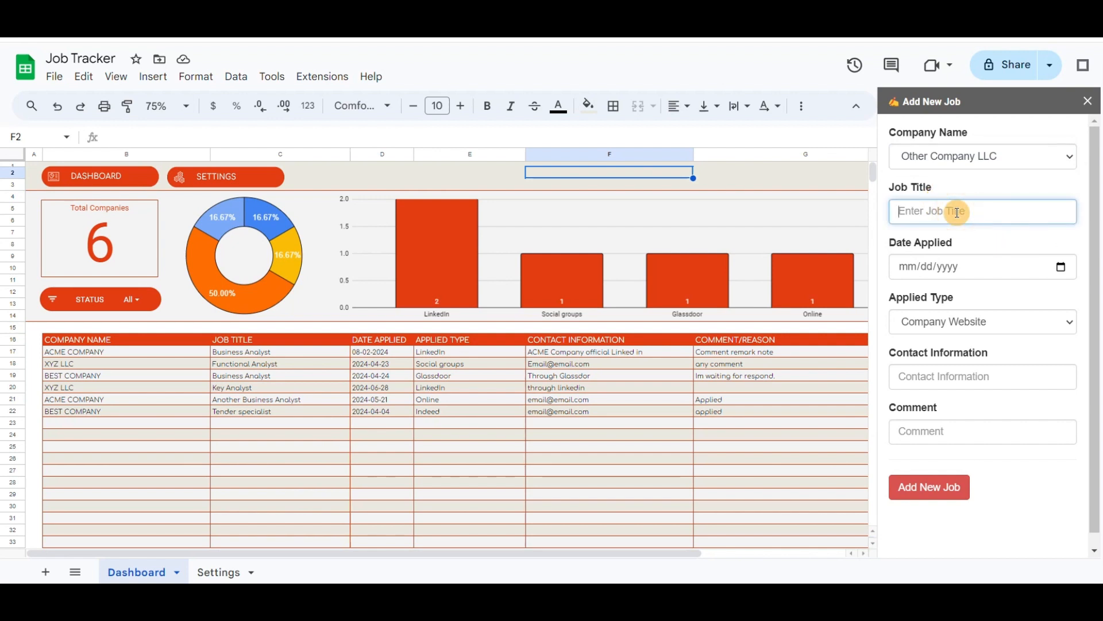
pyautogui.write('Business Analyst')
pyautogui.click(983, 265)
pyautogui.write('04/23/2024')
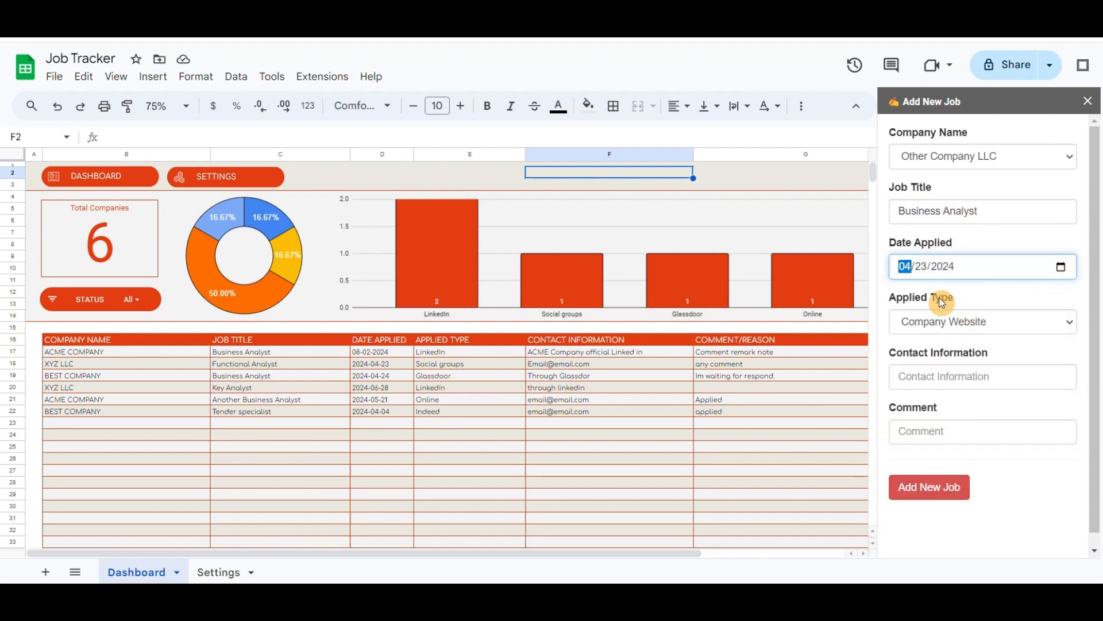
# Set LinkedIn as the source, fill contact and comment, and submit the new job row.
pyautogui.click(980, 322)
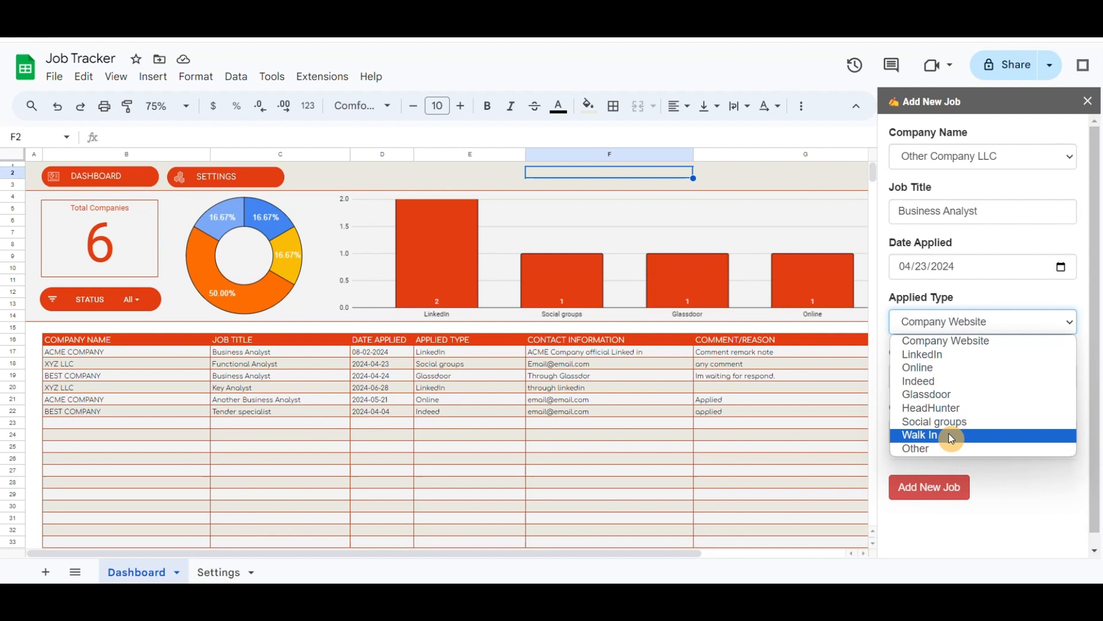
pyautogui.click(922, 354)
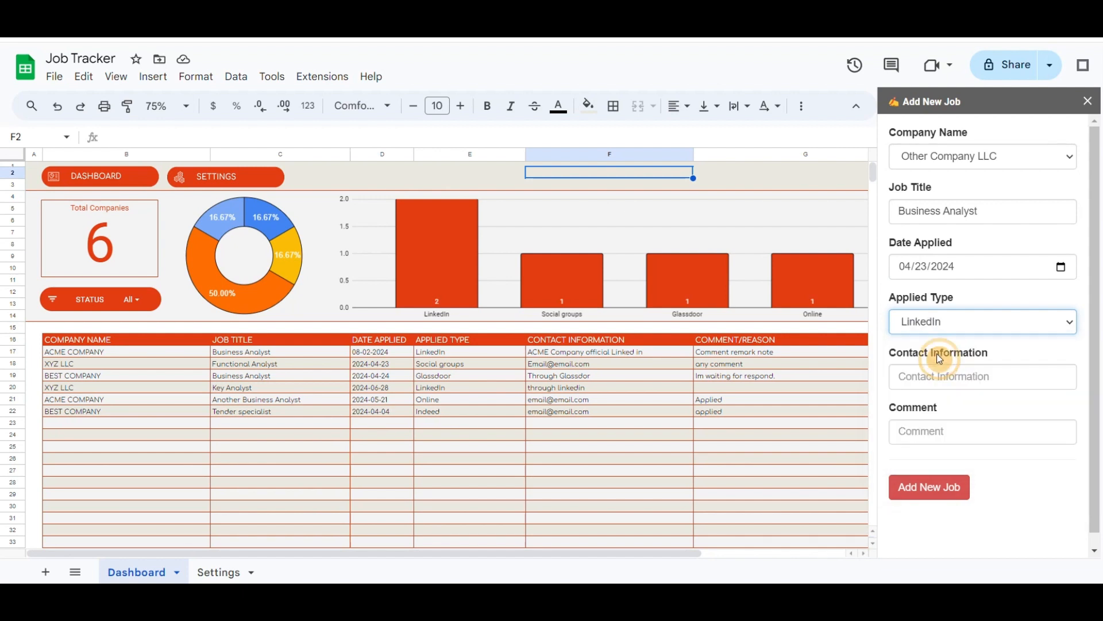
pyautogui.click(980, 376)
pyautogui.write('companyemail@gmai')
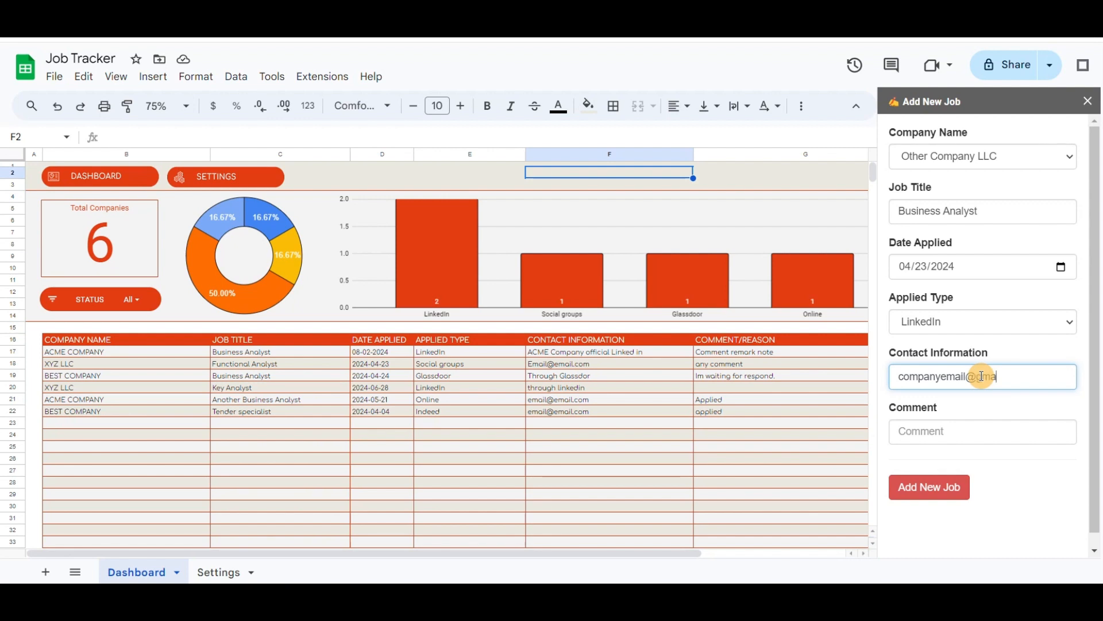
pyautogui.click(982, 431)
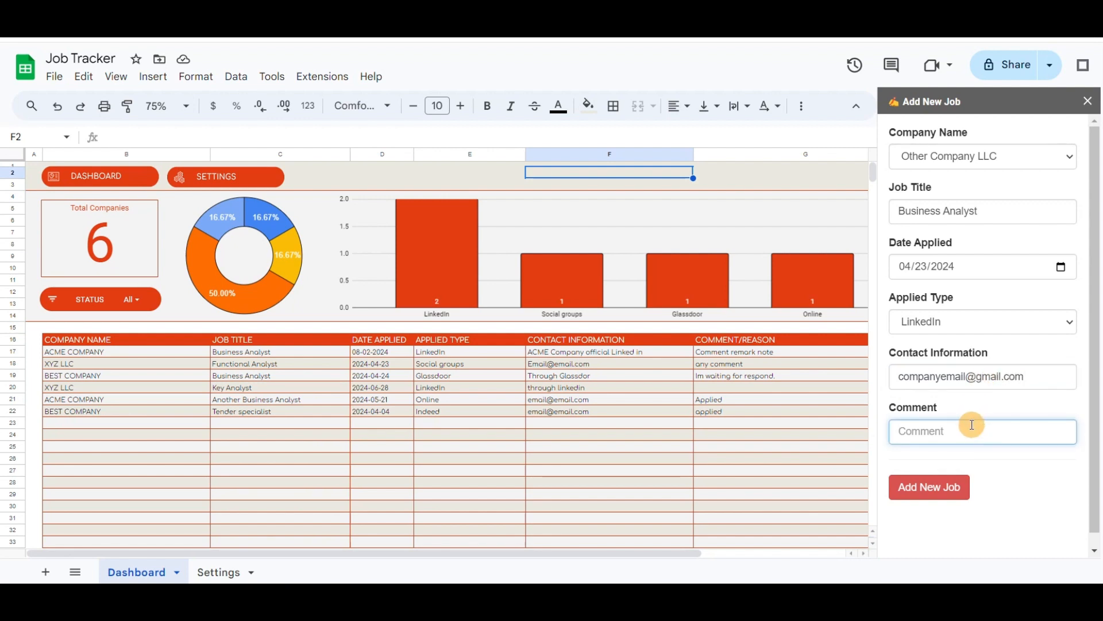
pyautogui.click(980, 431)
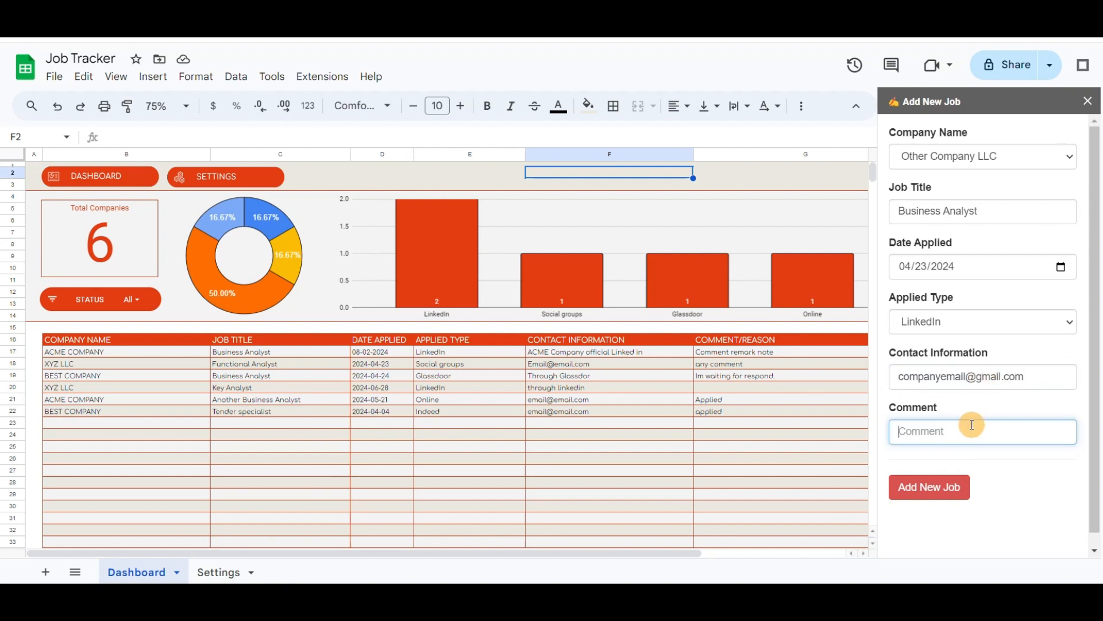
pyautogui.write('comment...')
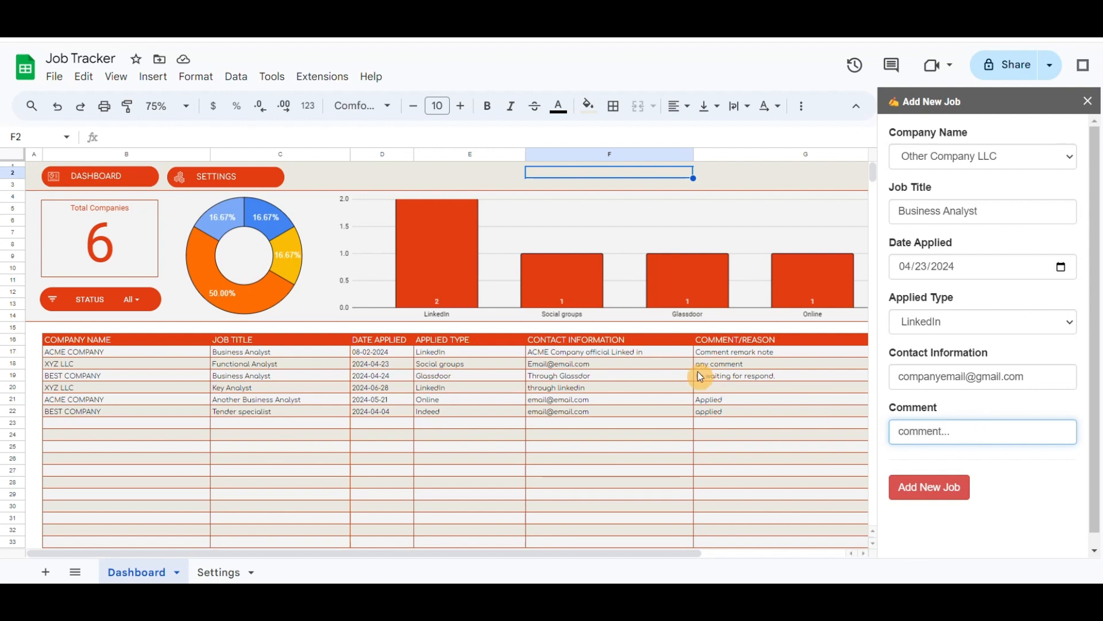
pyautogui.click(928, 486)
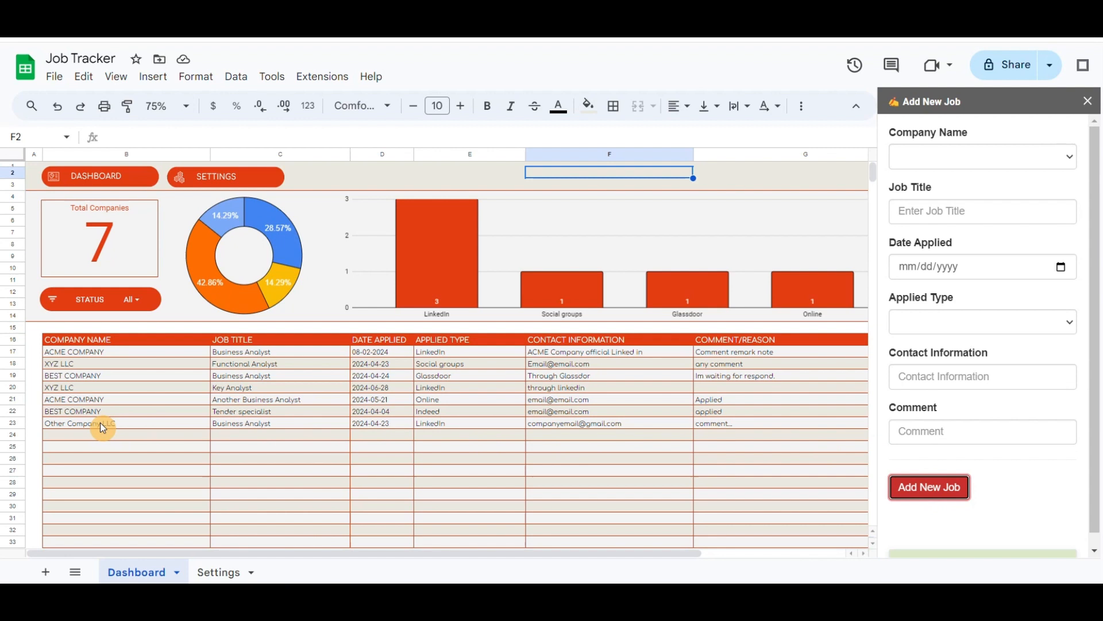
# Set the Other Company LLC job to Interview Finished and XYZ LLC's Functional Analyst to Offered.
pyautogui.click(1089, 101)
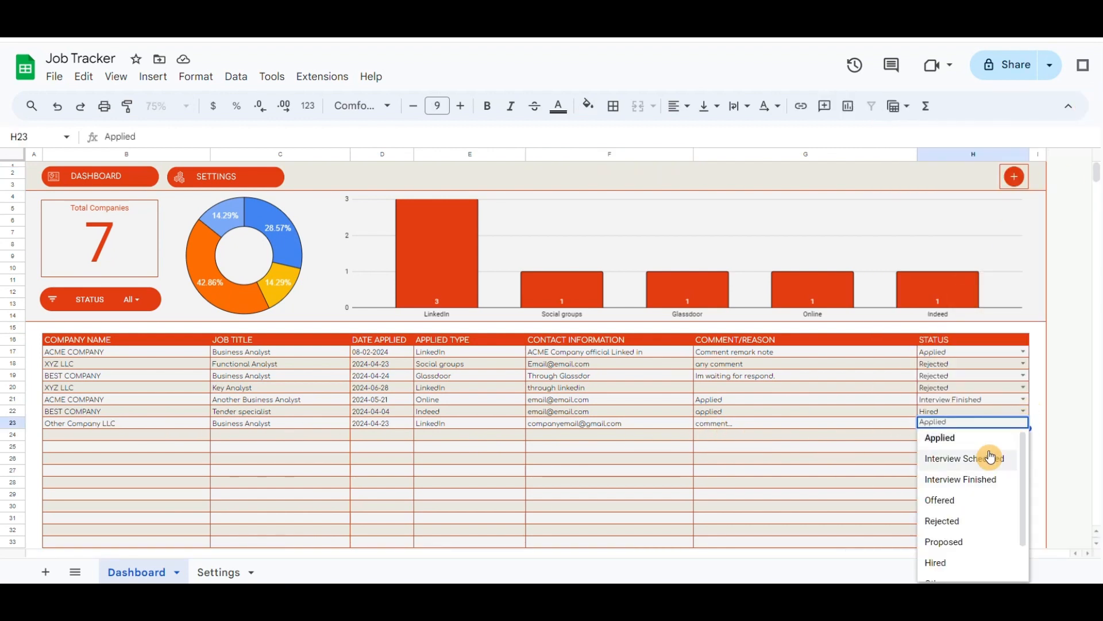
pyautogui.click(964, 458)
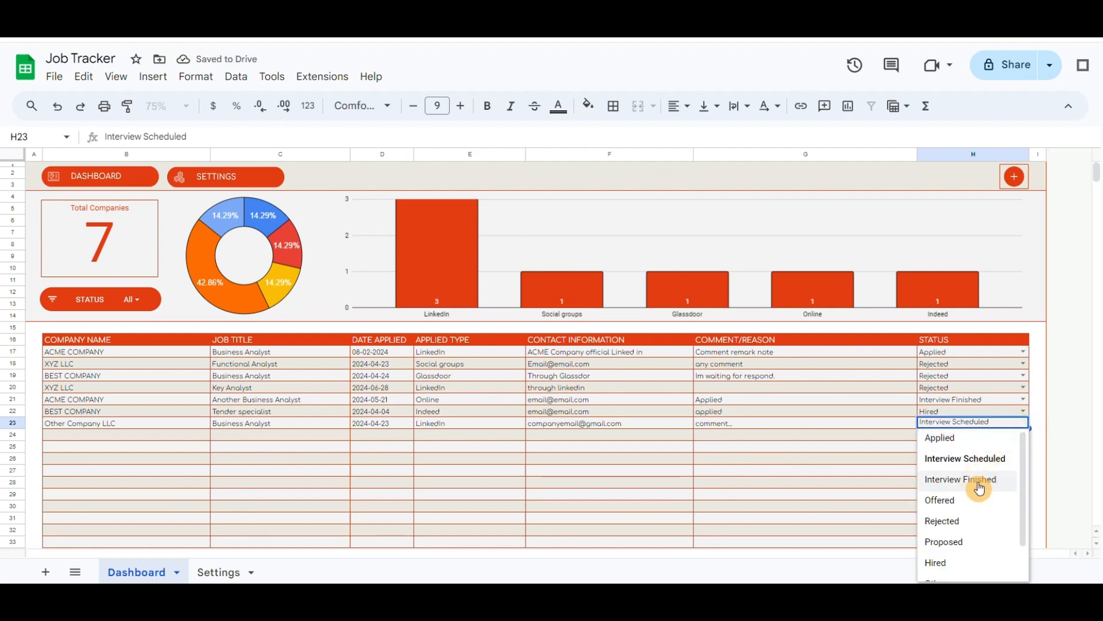
pyautogui.click(939, 500)
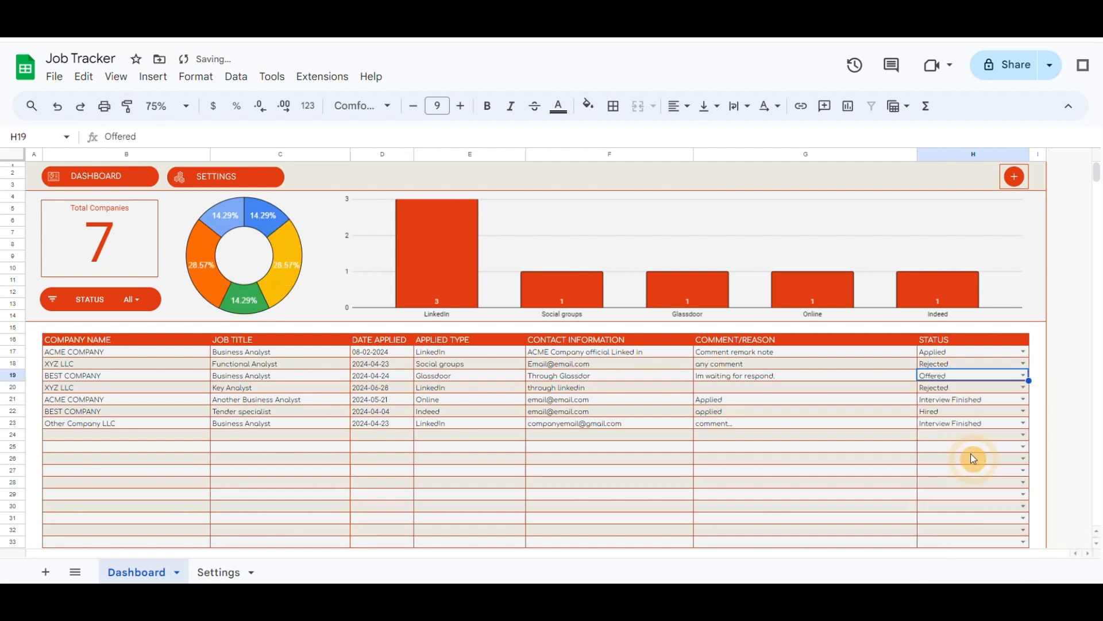
pyautogui.click(1020, 375)
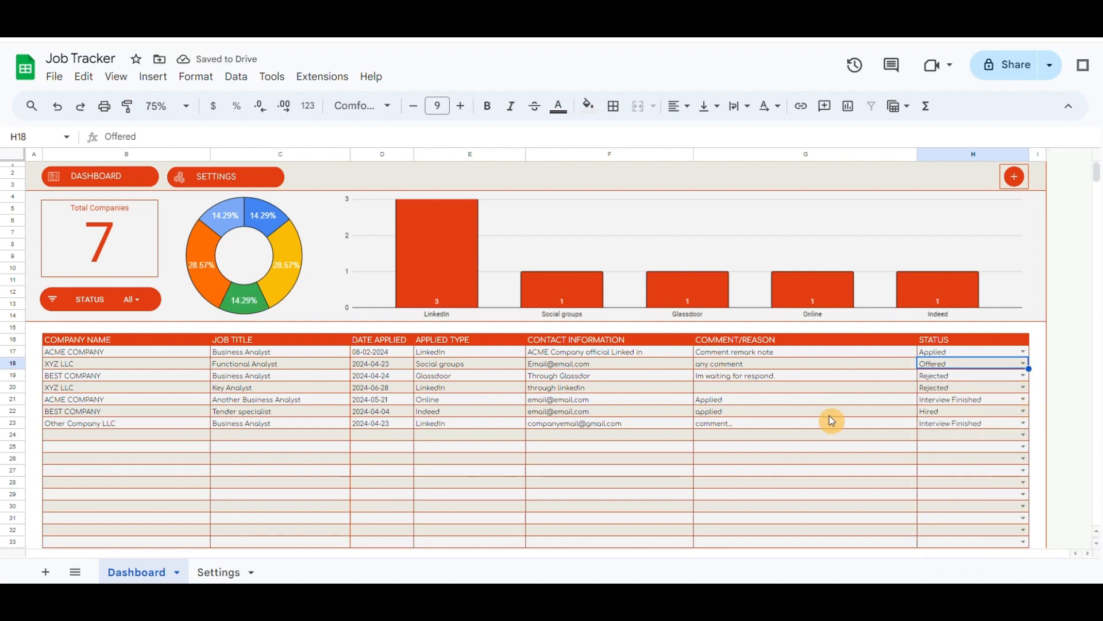
pyautogui.moveTo(380, 272)
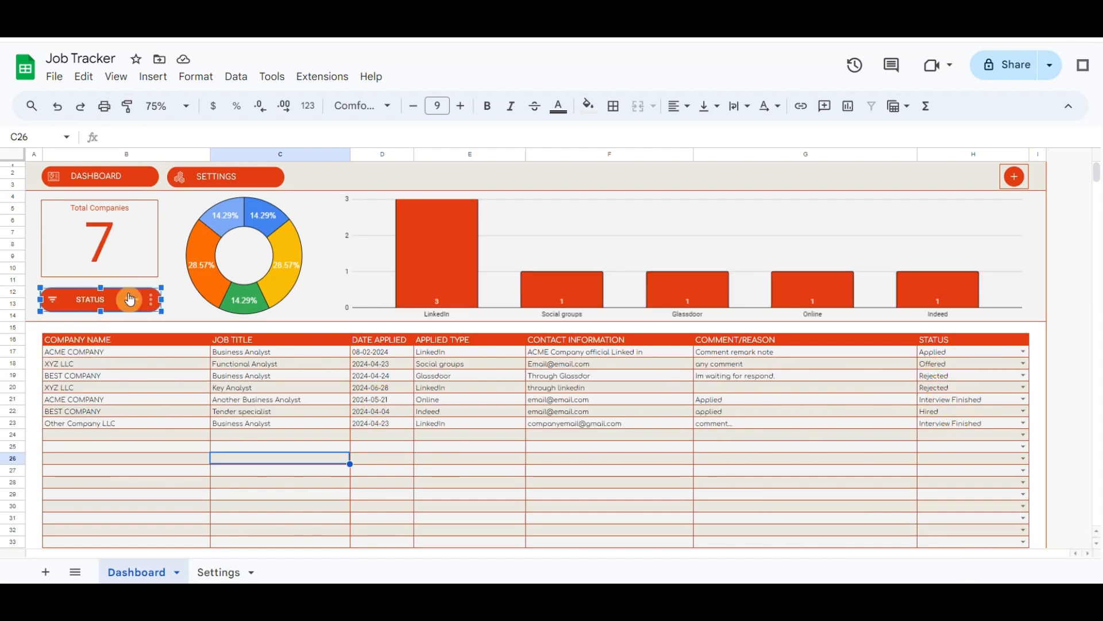
# Filter the STATUS column to show only Rejected jobs.
pyautogui.click(130, 299)
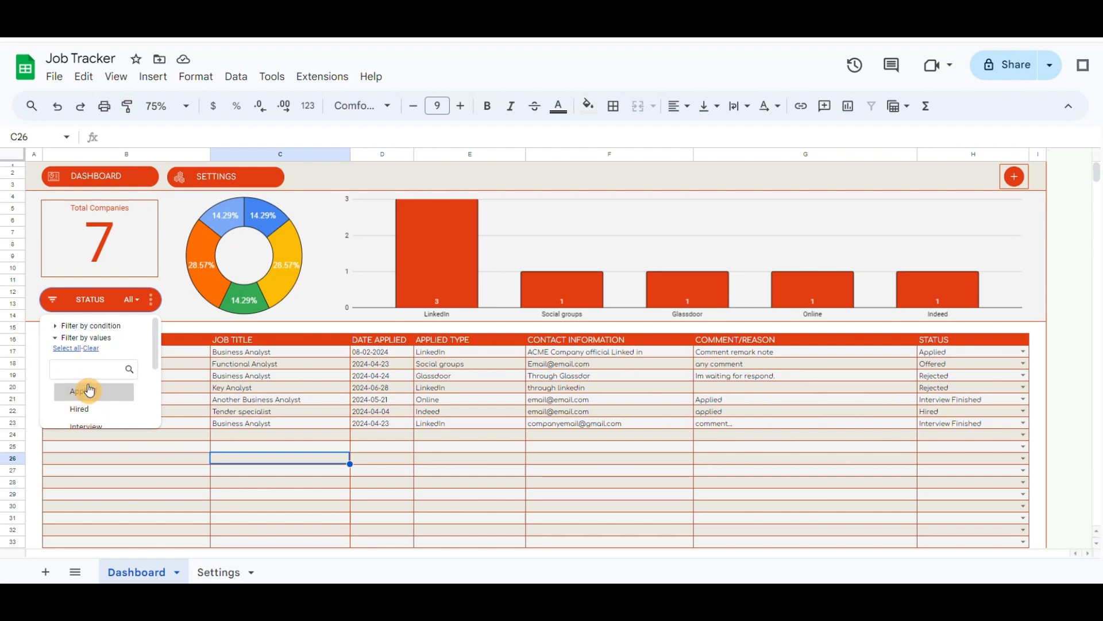
pyautogui.click(83, 390)
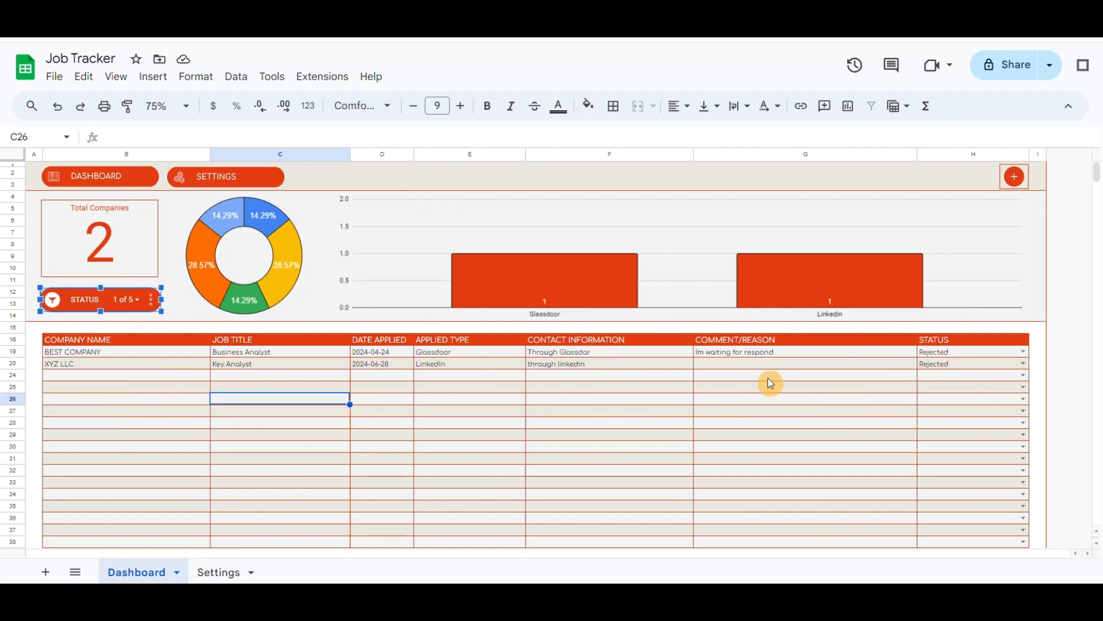
pyautogui.click(469, 375)
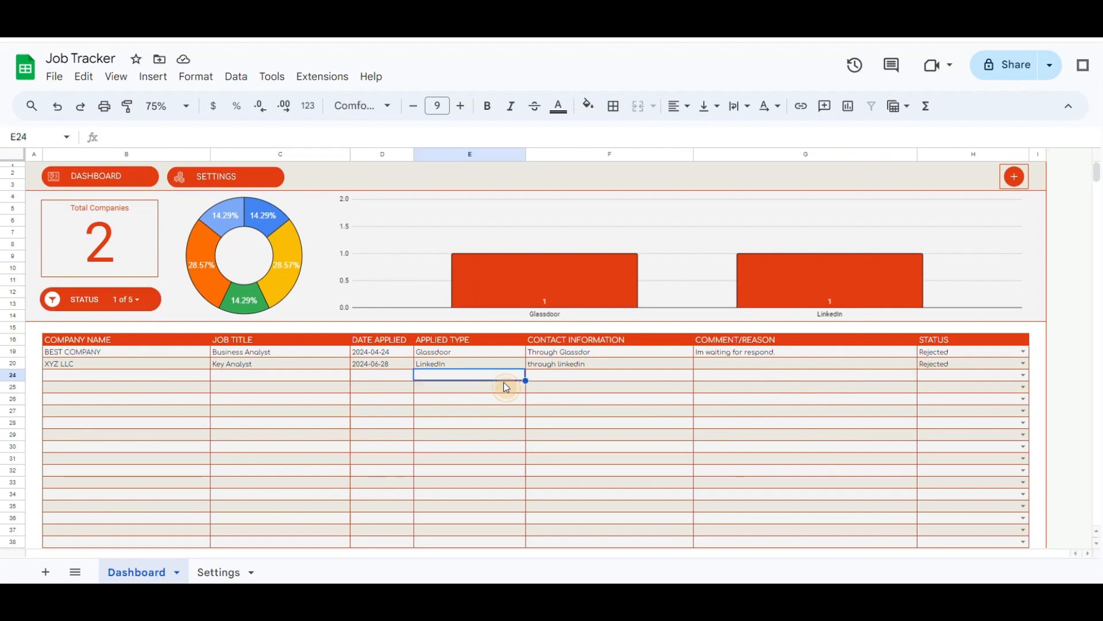